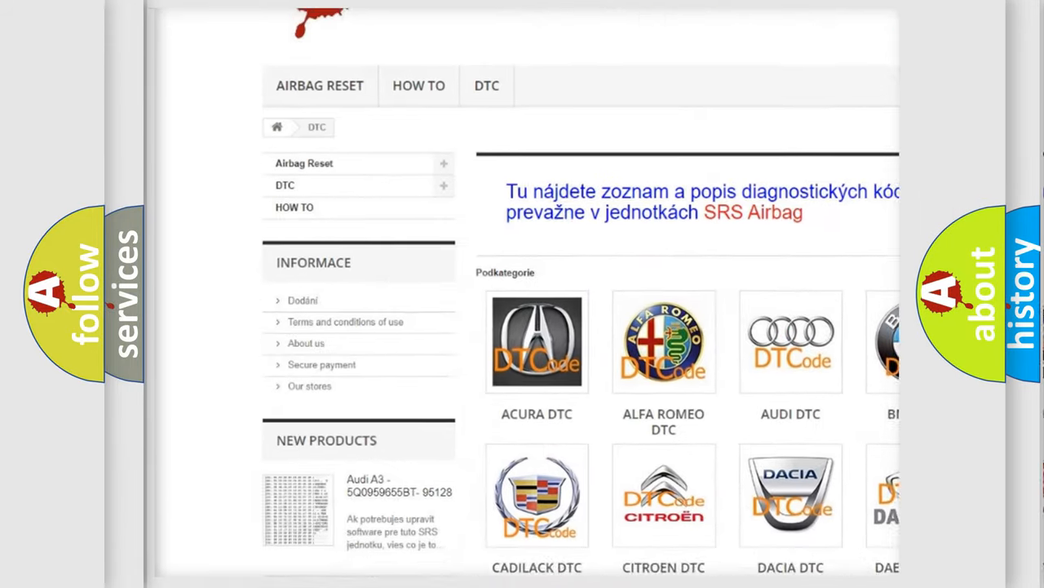
scroll("down", 3)
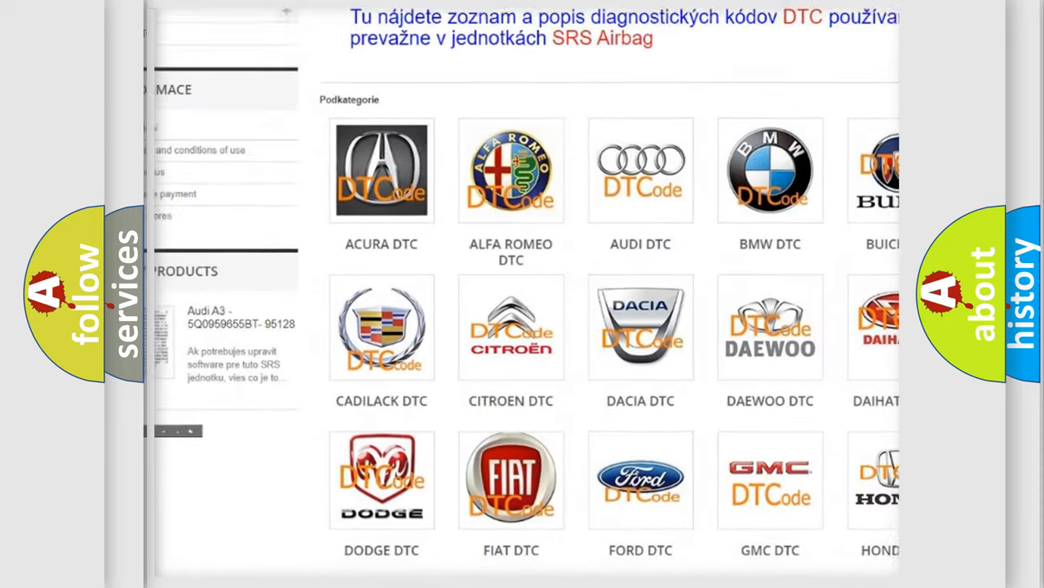